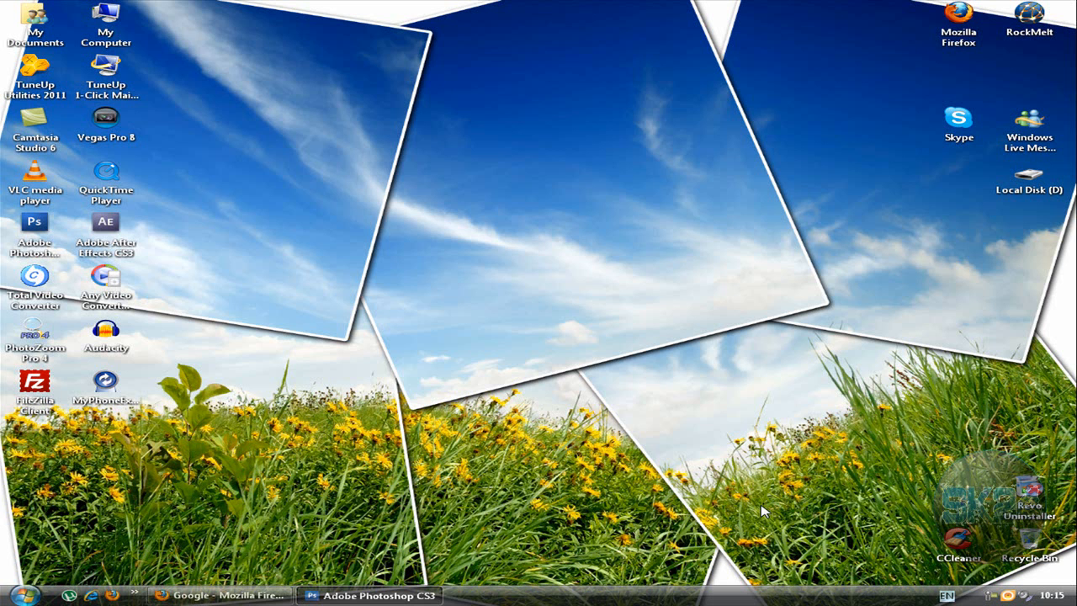
mouse_move(542, 308)
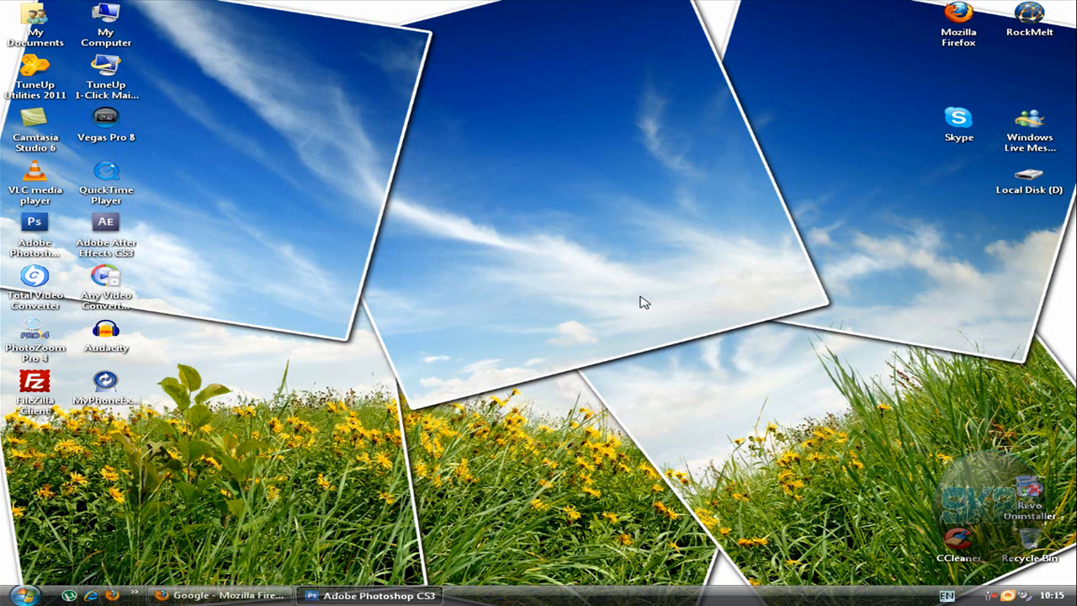
mouse_move(545, 264)
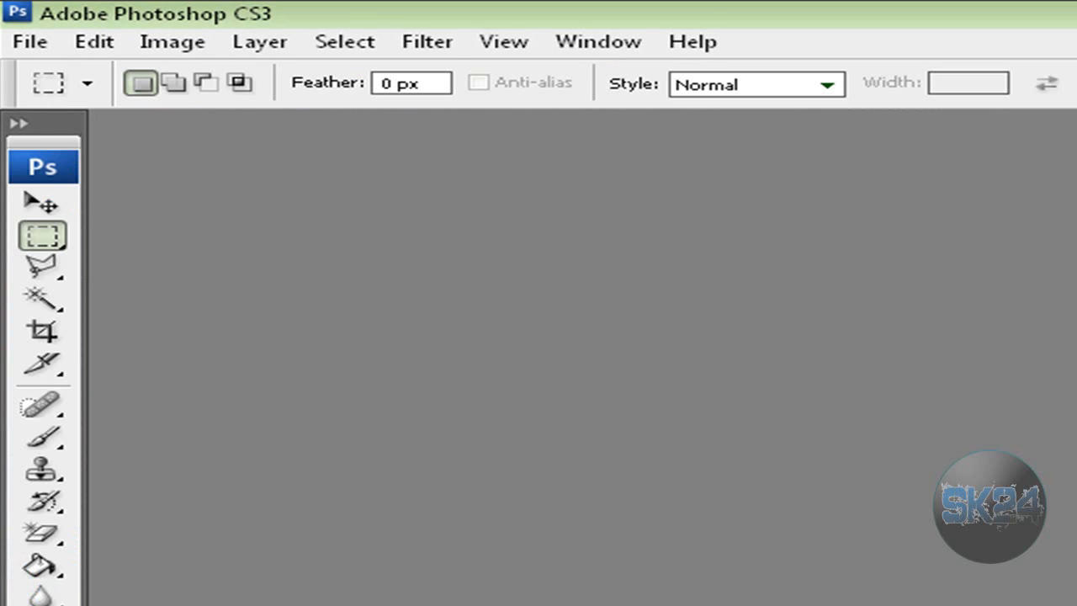
Step: Create a new 500 × 500 pixel blank white document
left_click(30, 42)
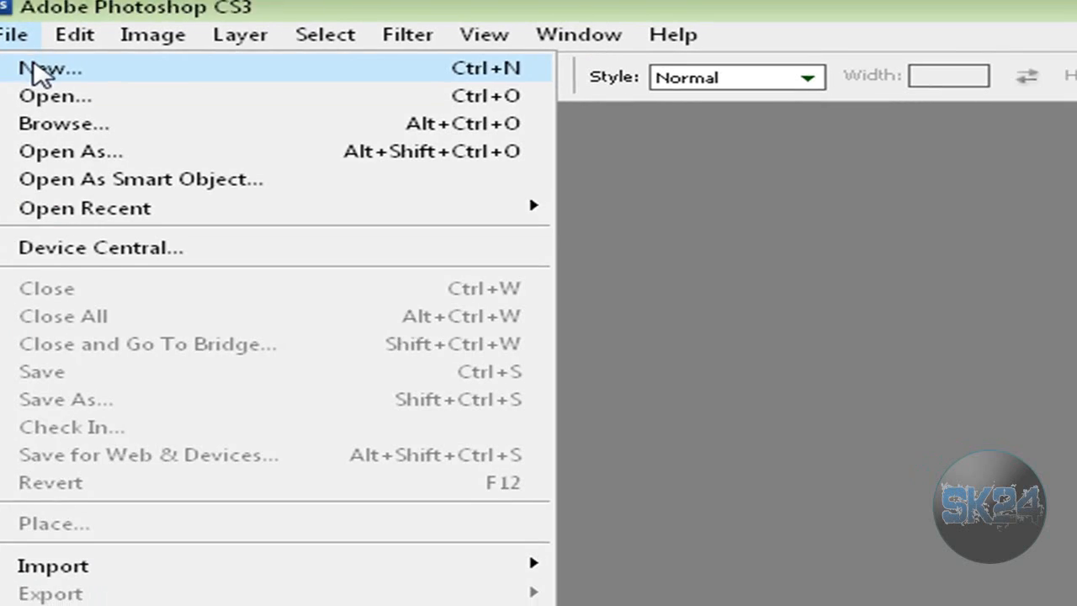
left_click(50, 68)
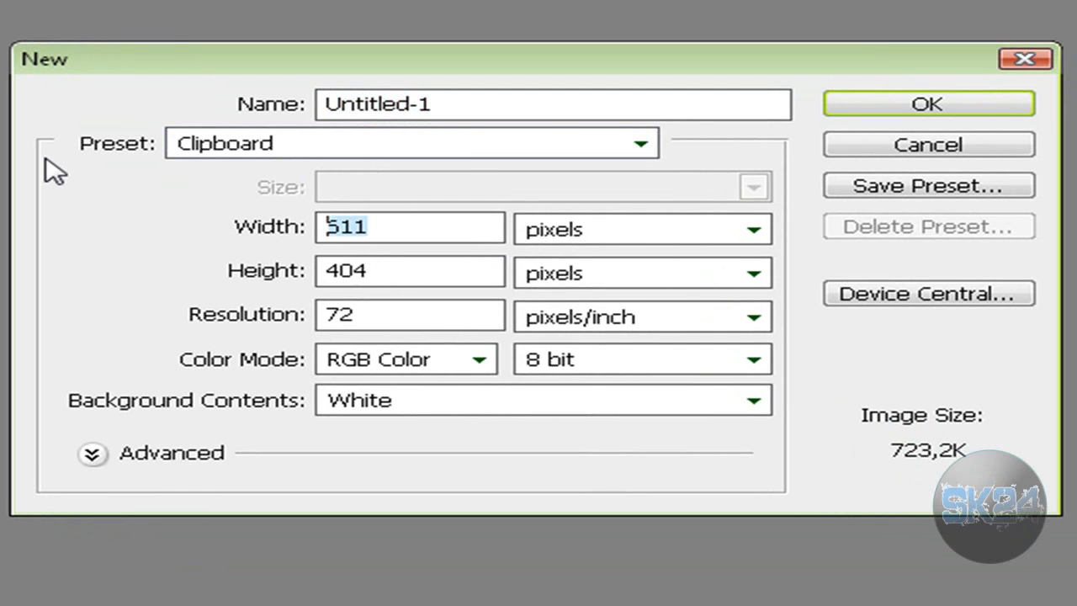
type("50")
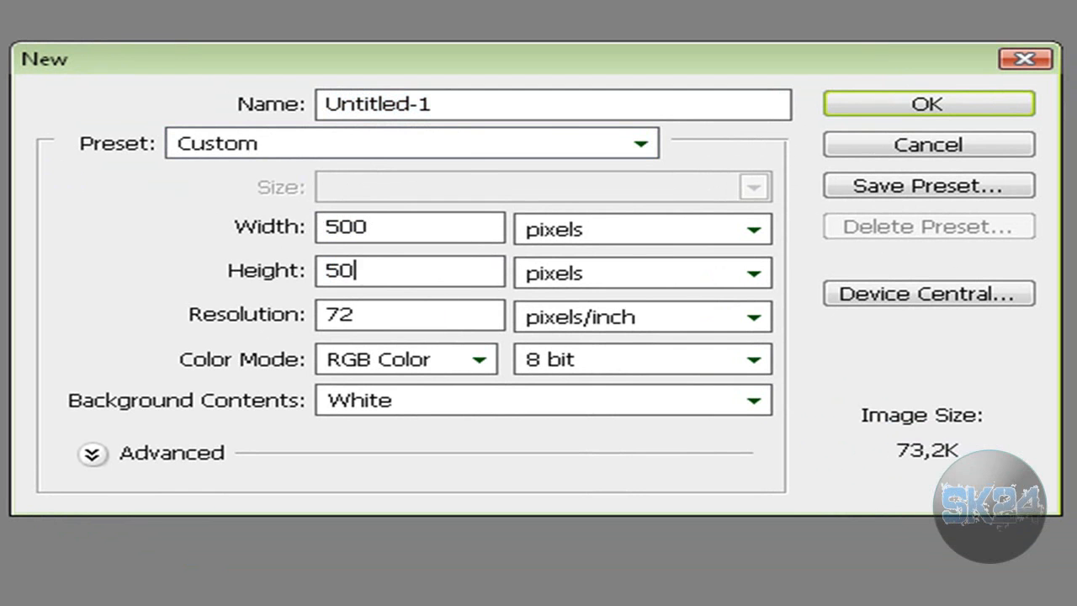
left_click(927, 104)
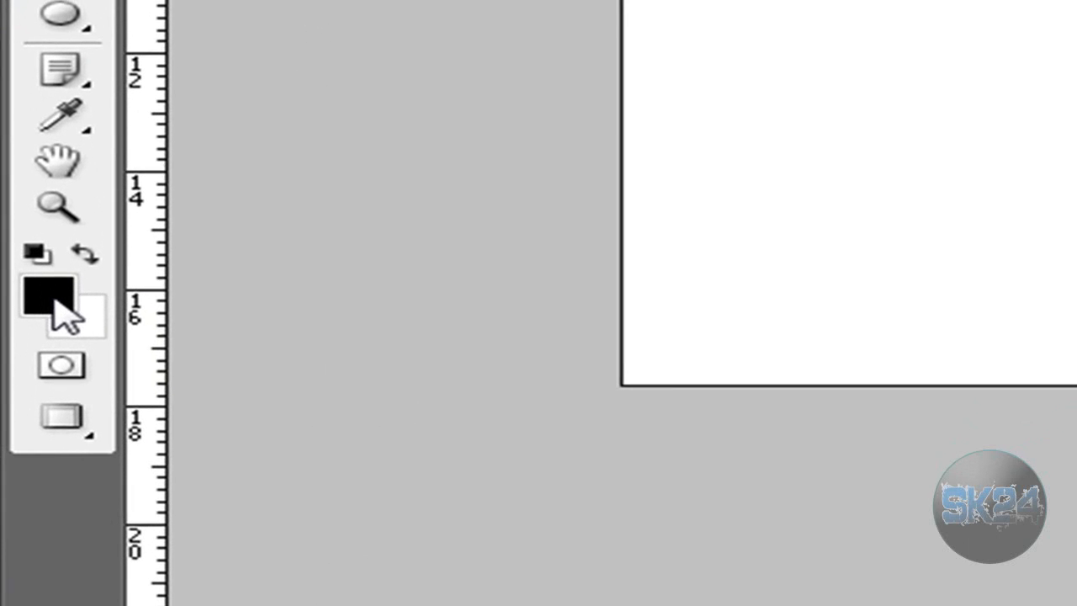
mouse_move(46, 294)
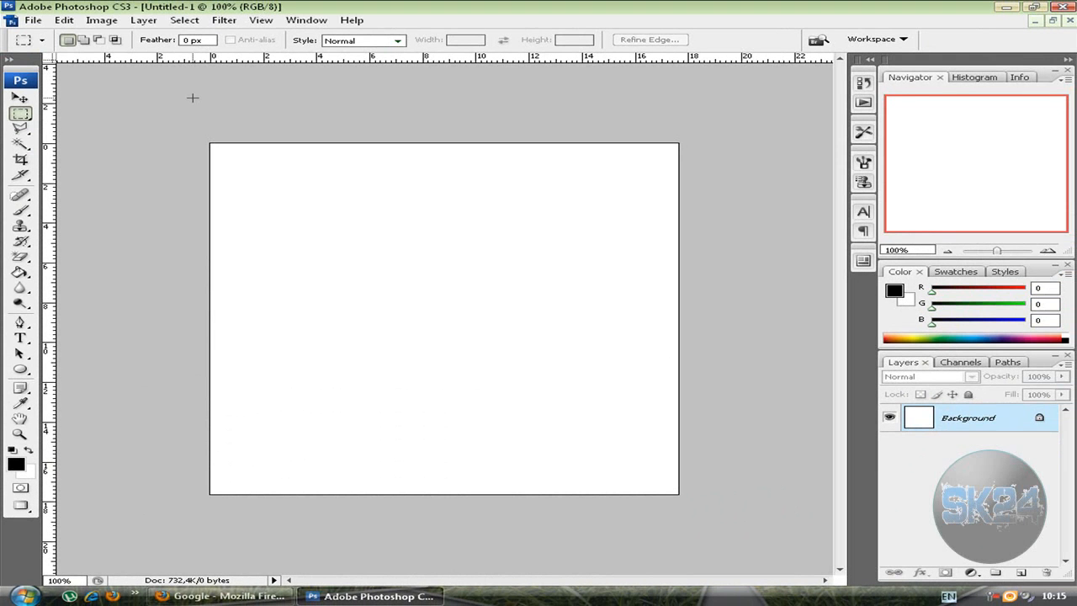
Step: Fill the Background layer with solid black using Alt+Backspace
key("alt+BackSpace")
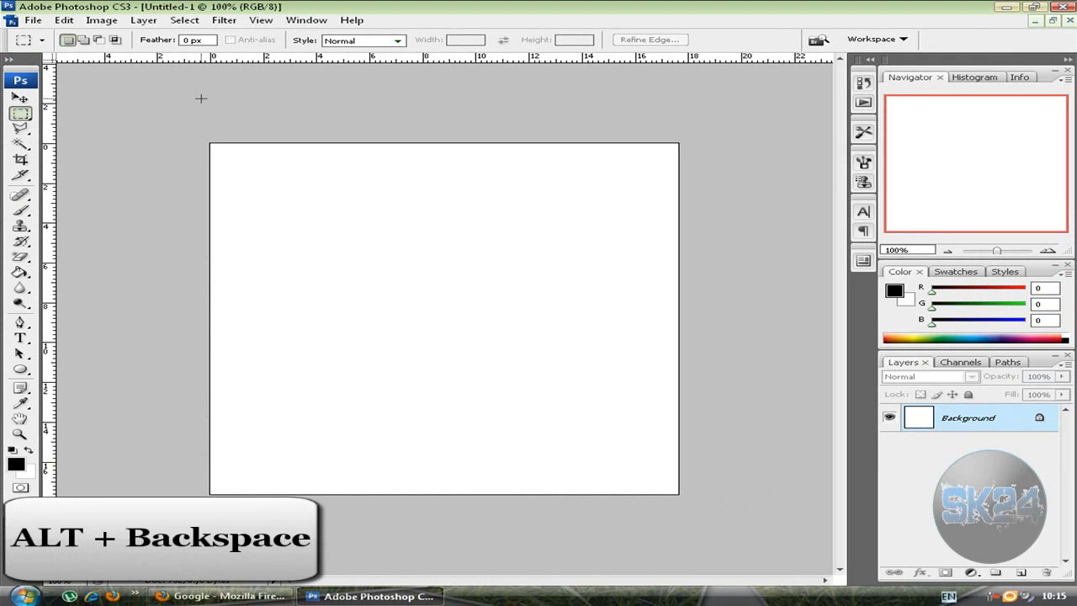
key("alt+BackSpace")
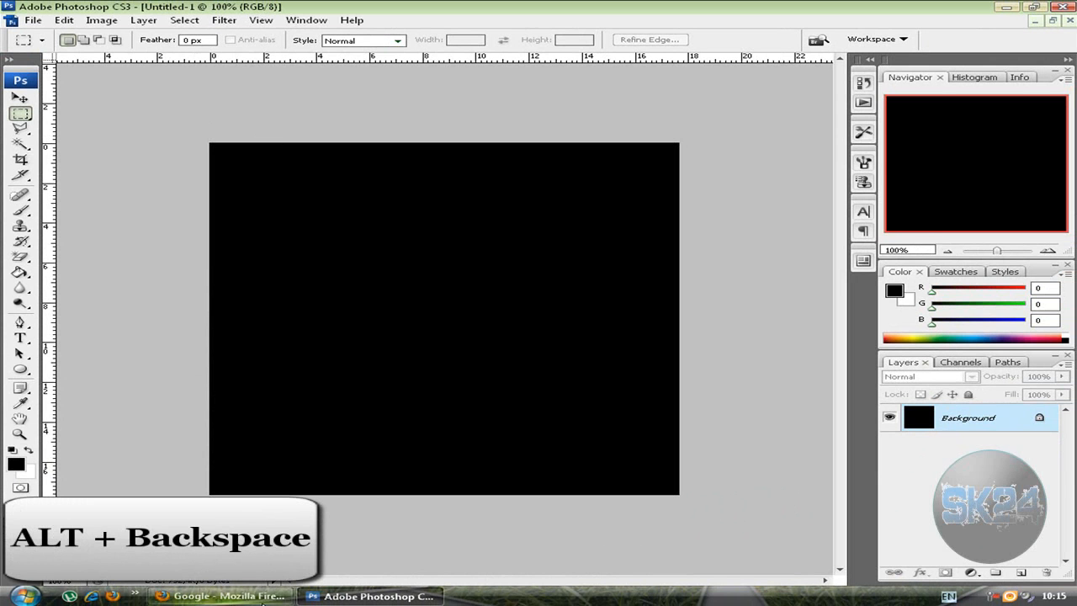
left_click(224, 20)
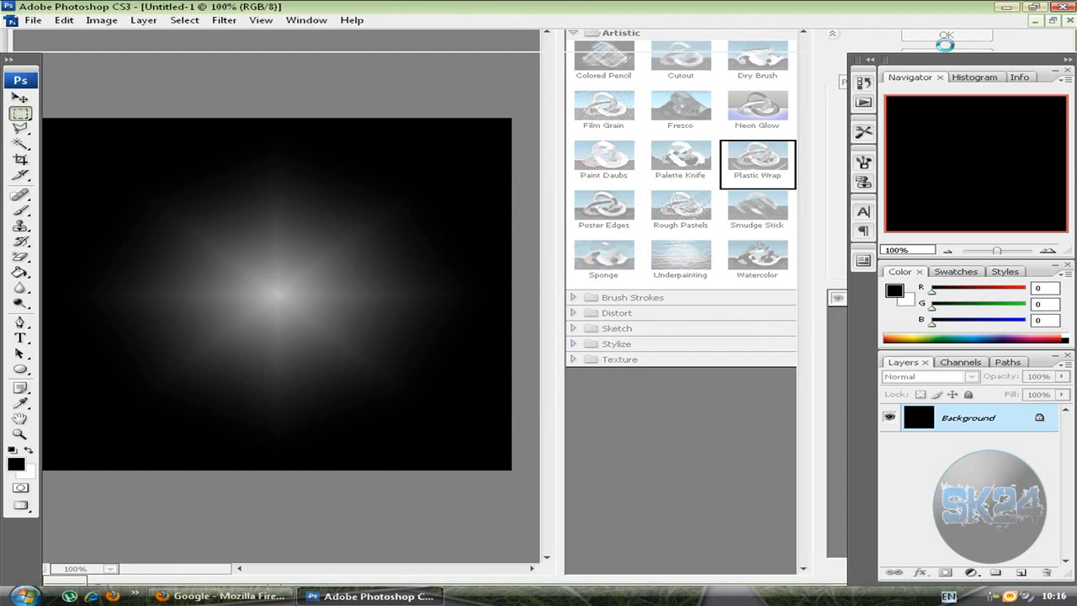
Step: Apply the Artistic > Plastic Wrap filter from the Filter Gallery
left_click(945, 35)
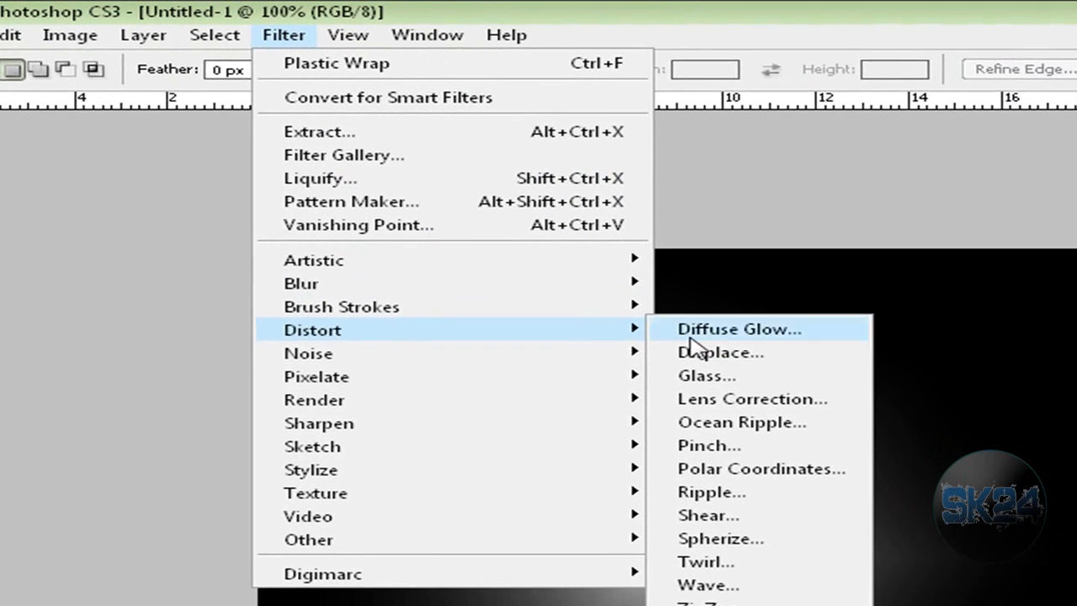
Step: Apply a Wave distortion with 5 generators, Sine type, Repeat Edge Pixels
left_click(738, 329)
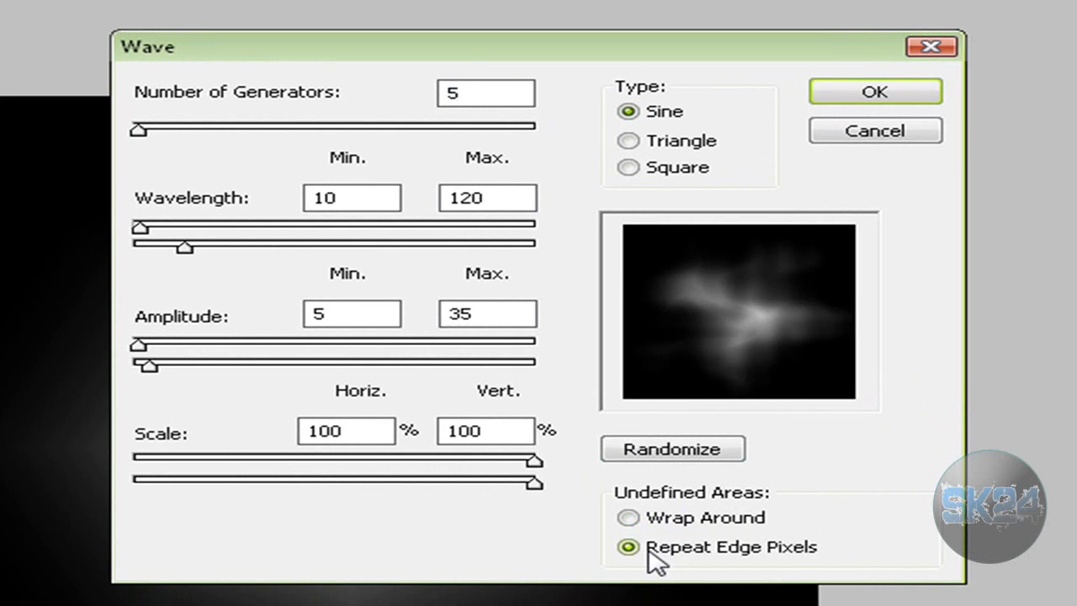
mouse_move(478, 123)
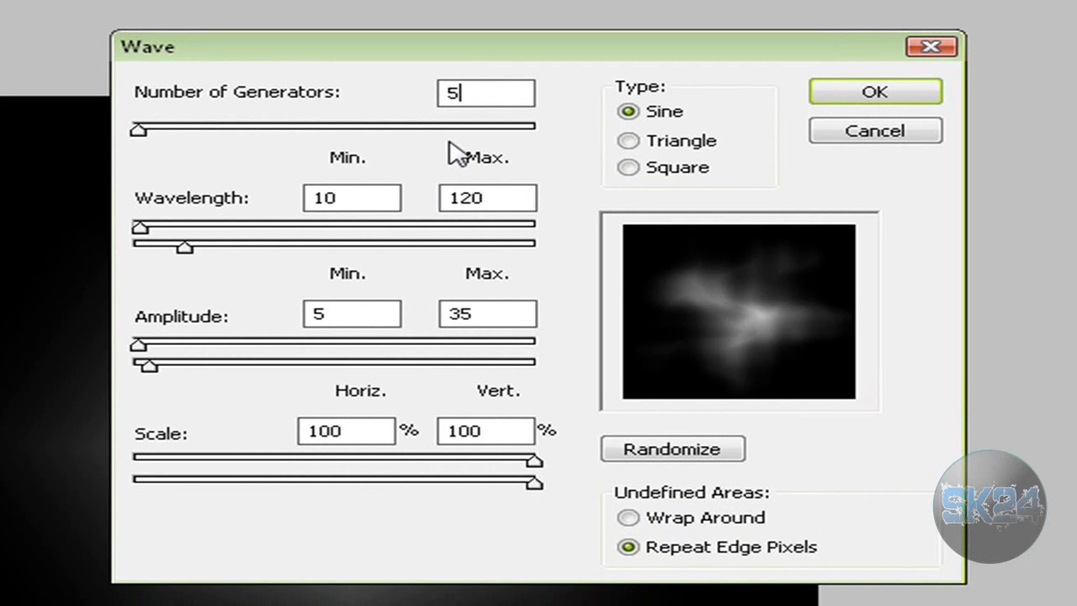
mouse_move(873, 91)
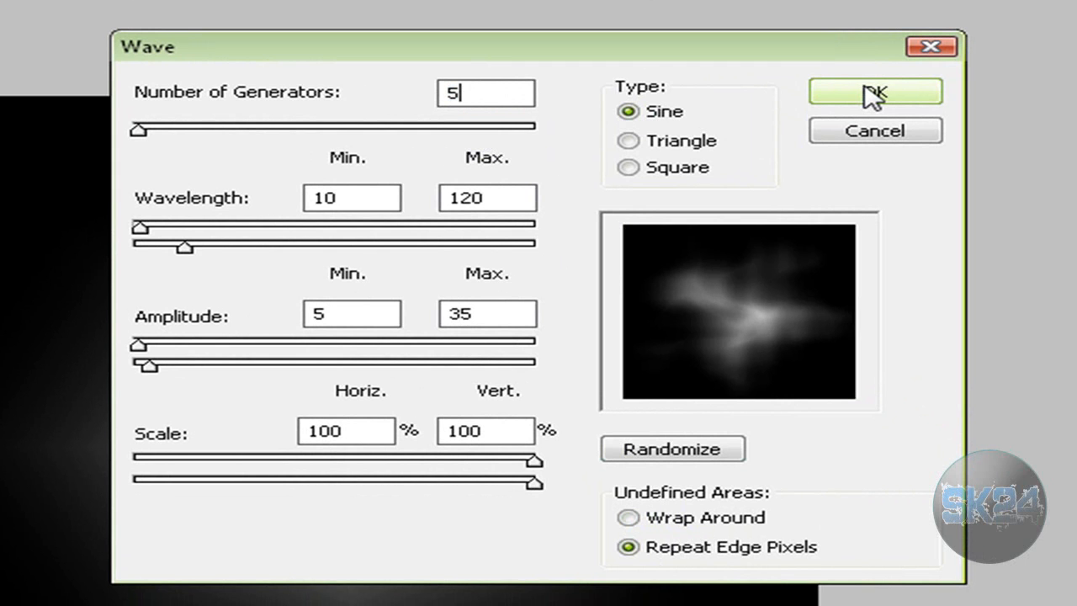
left_click(874, 91)
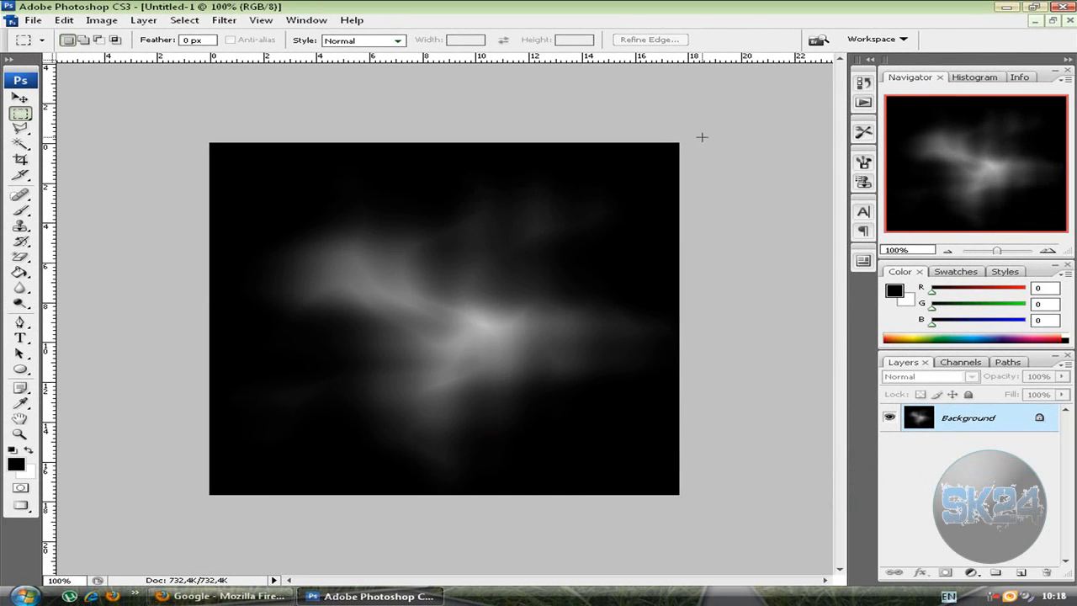
mouse_move(540, 301)
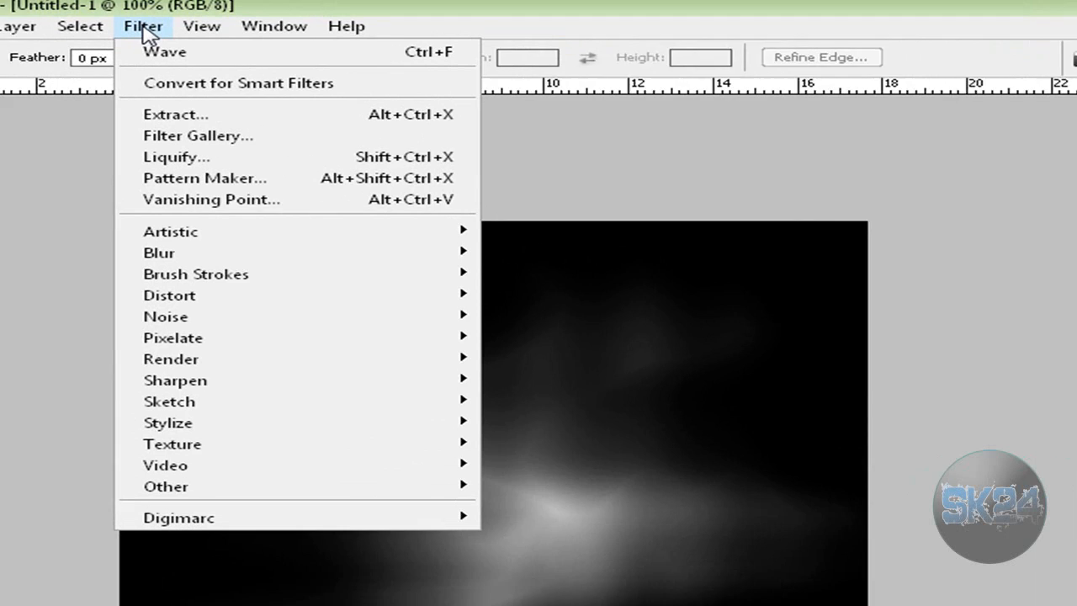
mouse_move(171, 254)
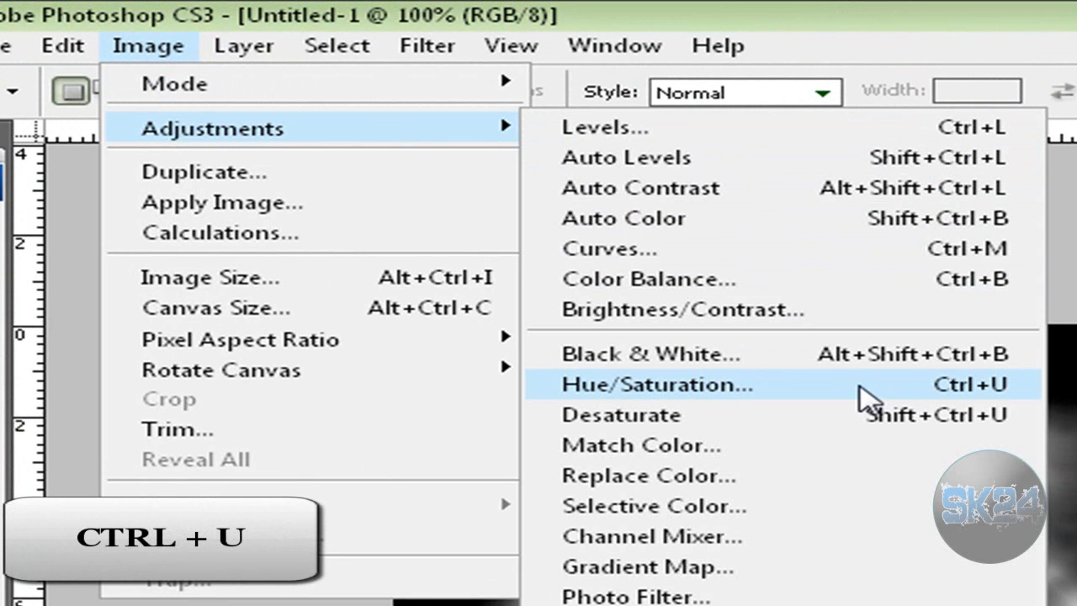
Step: Open Hue/Saturation, enter hue 200 and dismiss the range warning
left_click(656, 384)
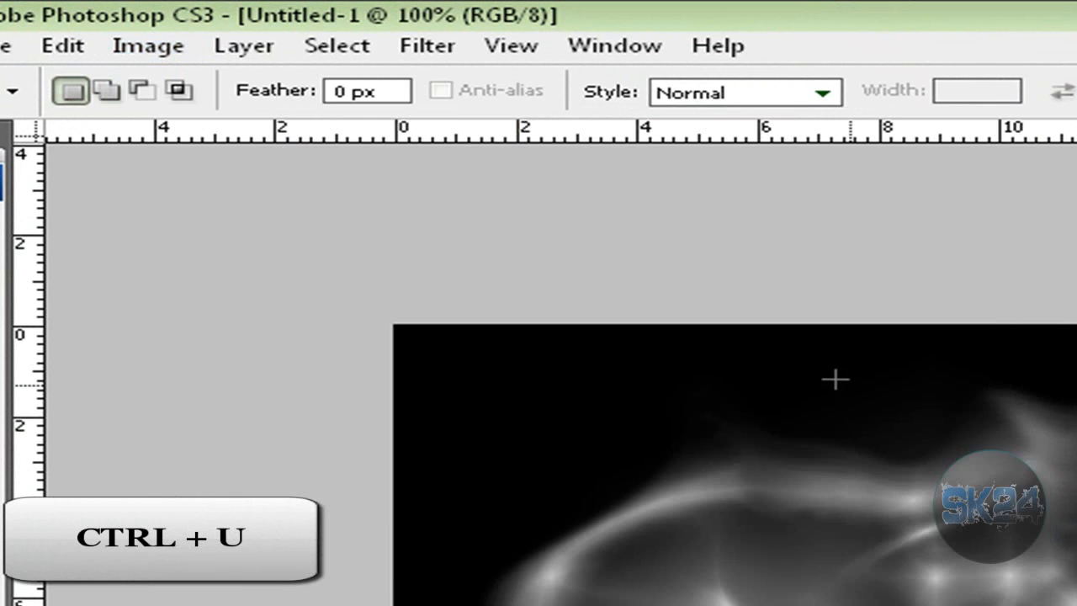
key("ctrl+u")
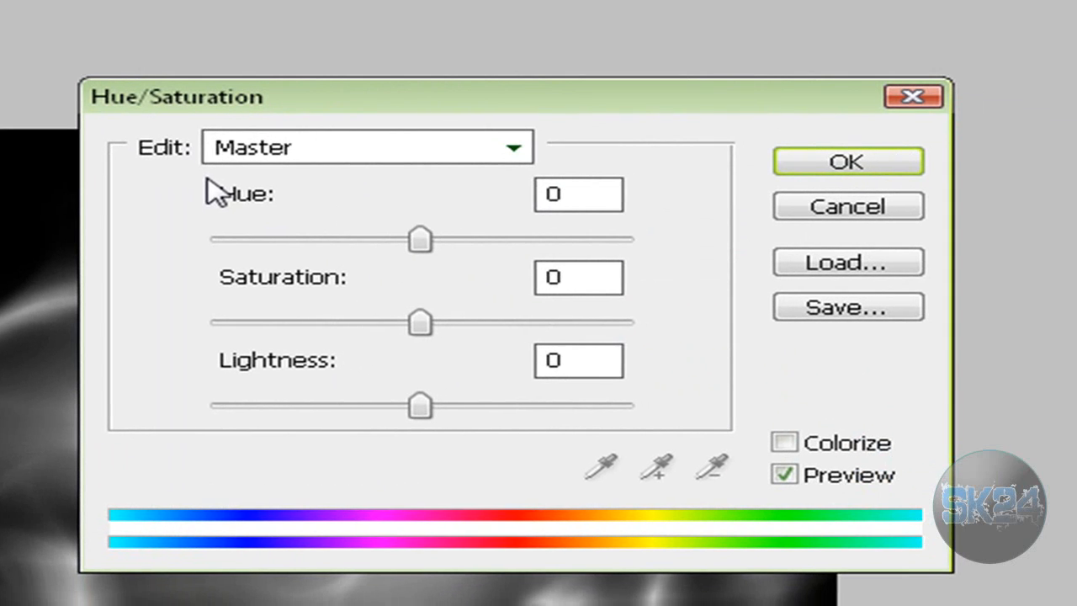
mouse_move(467, 202)
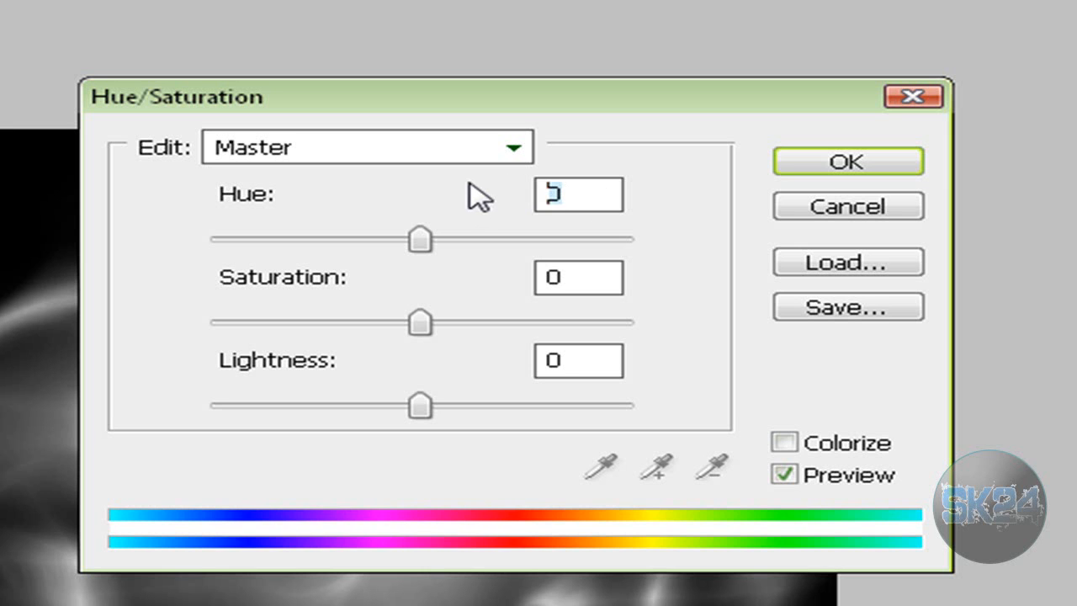
type("200")
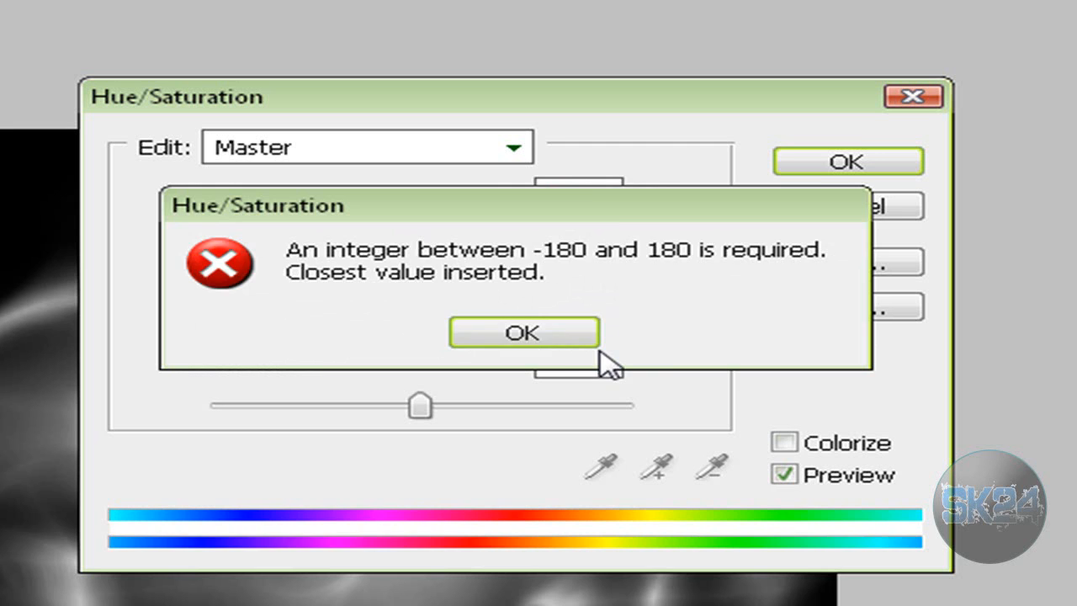
left_click(522, 332)
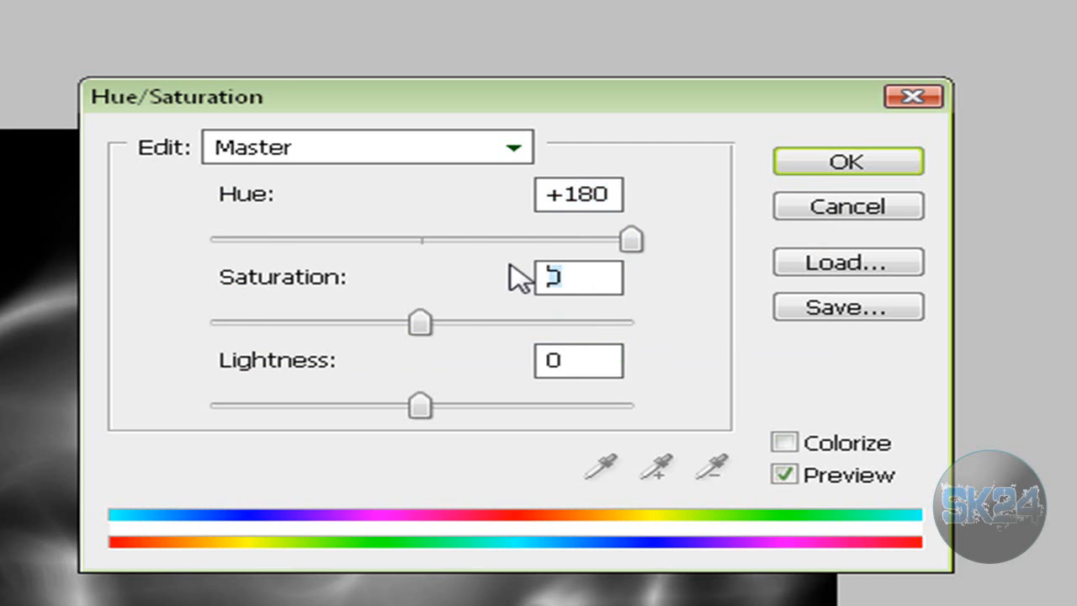
Step: Tick Colorize with saturation 50 and apply the blue colorize
left_click(366, 147)
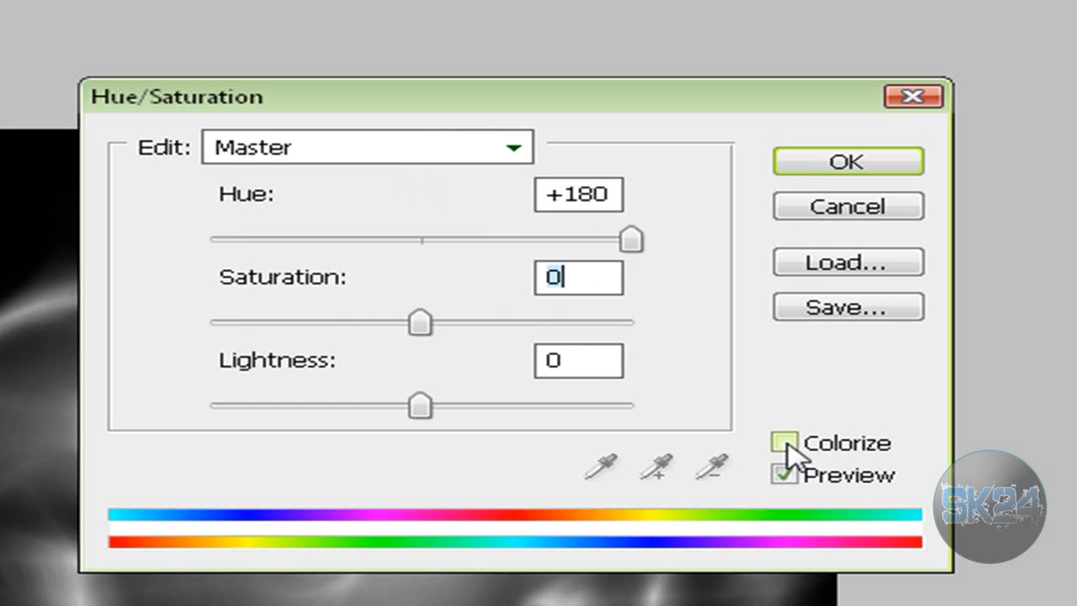
left_click(783, 442)
type("50")
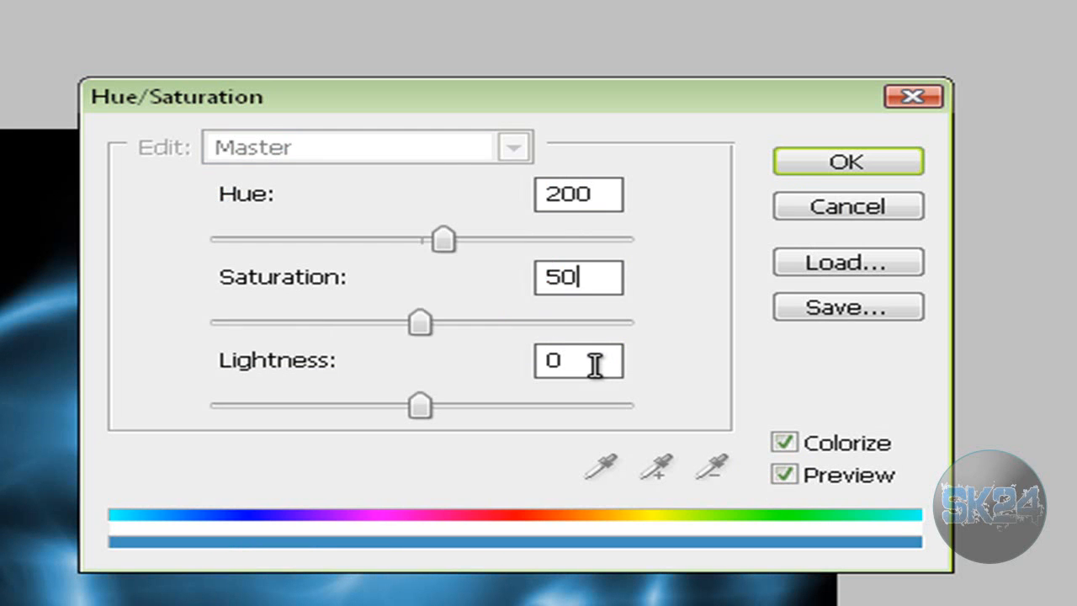
left_click(848, 161)
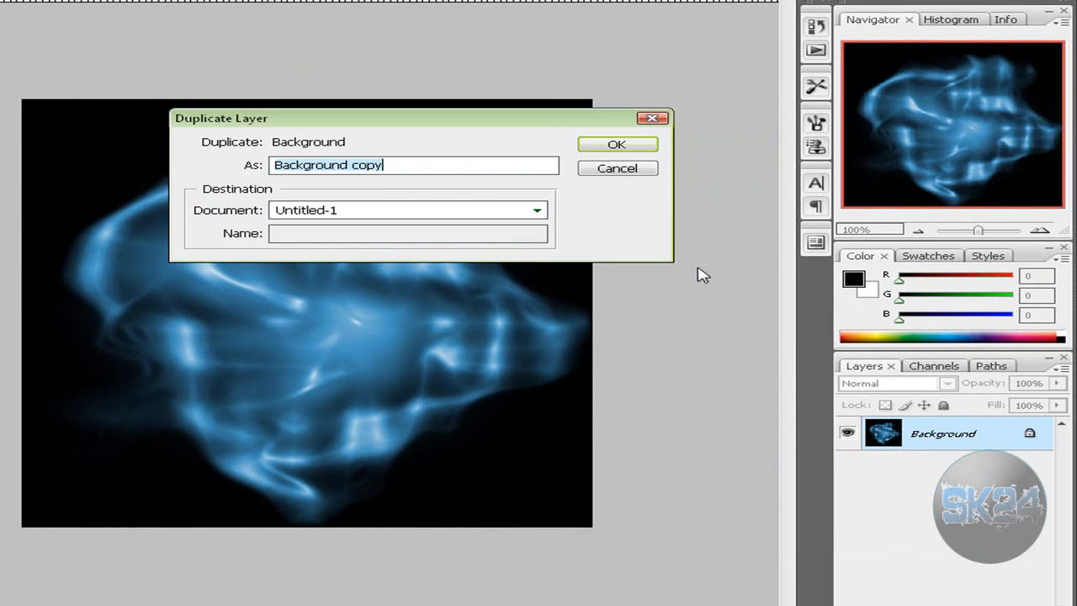
Step: Duplicate the Background layer and set the copy's blend mode to Color Dodge
left_click(617, 144)
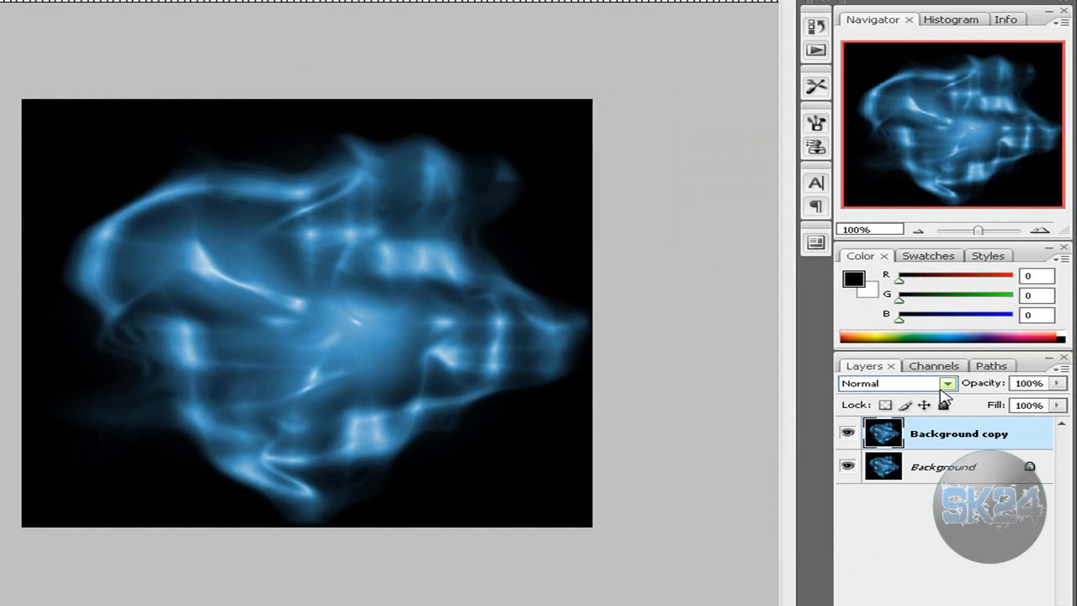
left_click(948, 382)
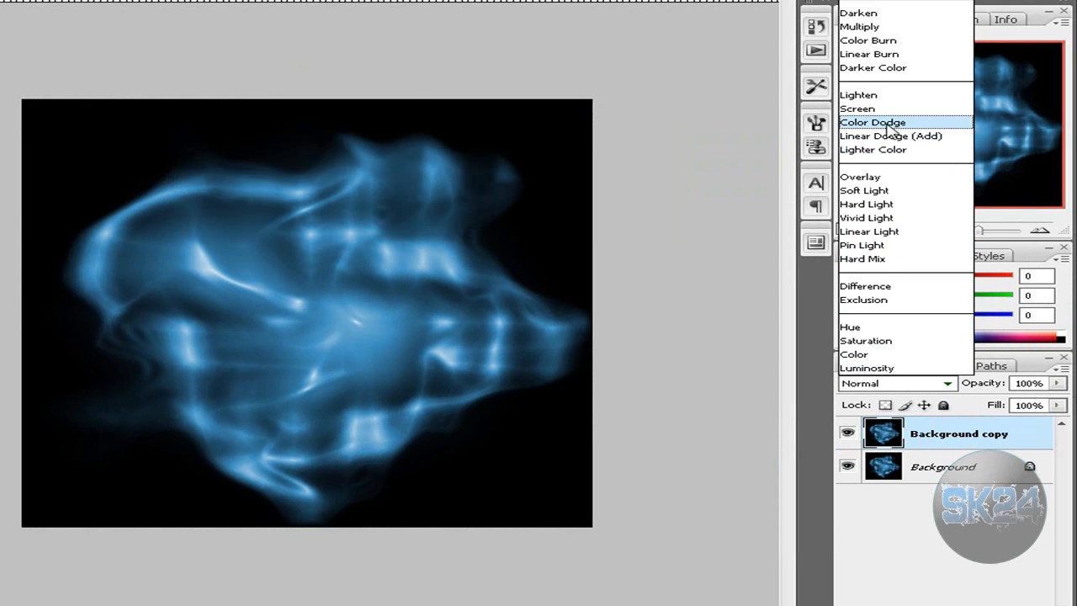
left_click(872, 122)
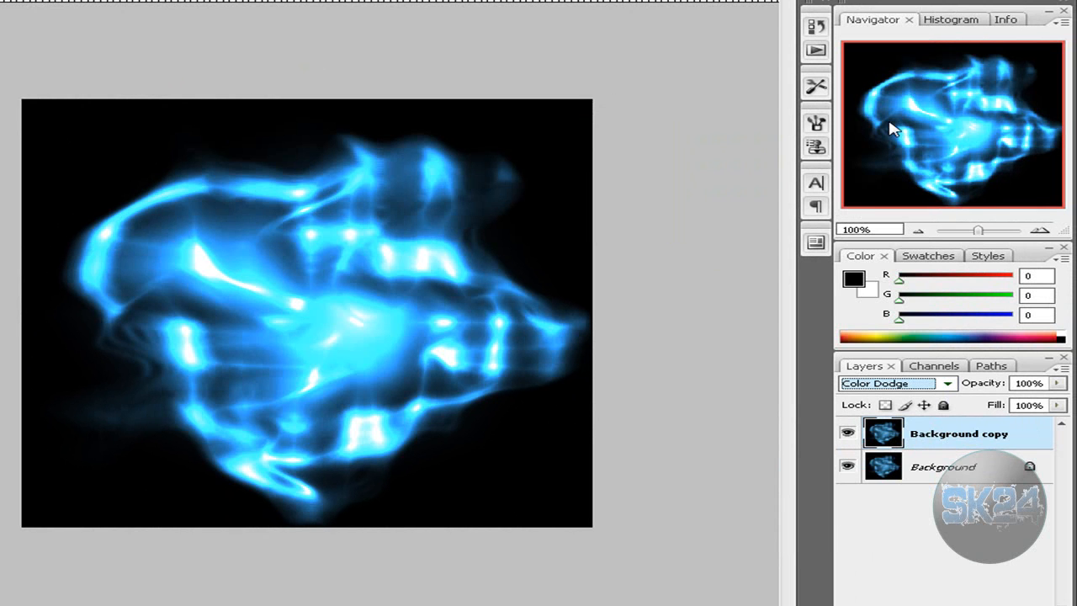
mouse_move(293, 247)
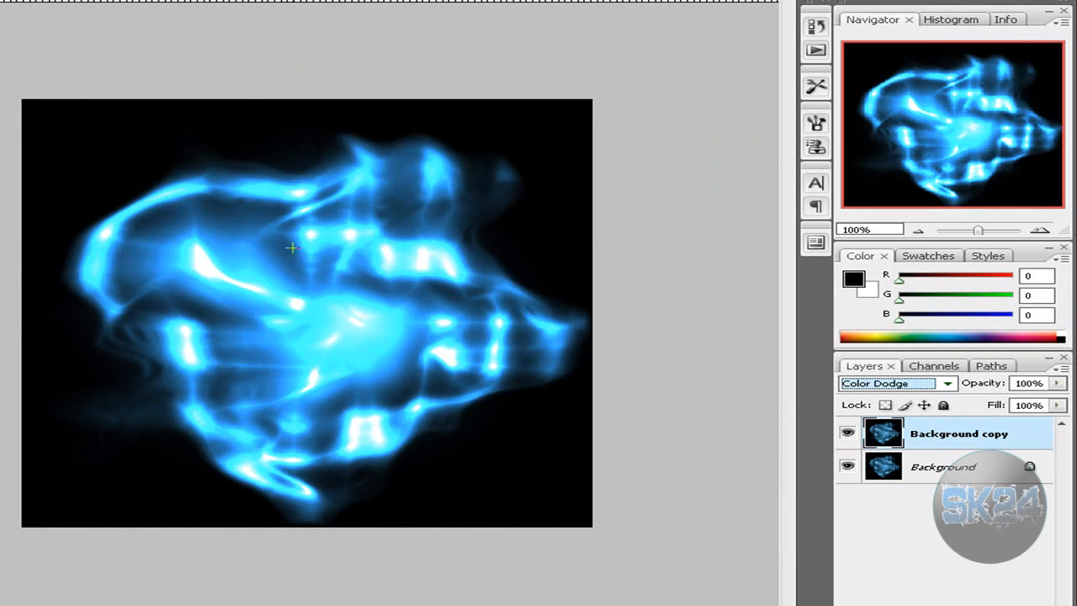
Step: Lower the Background copy layer's opacity to about 27%
left_click(1058, 383)
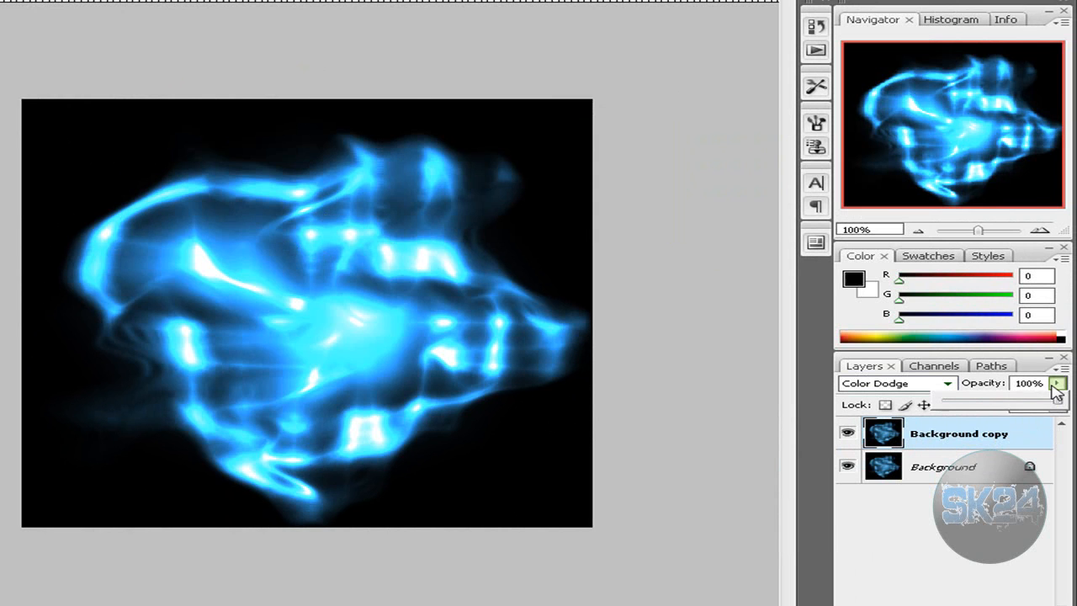
left_click_drag(1056, 396, 975, 395)
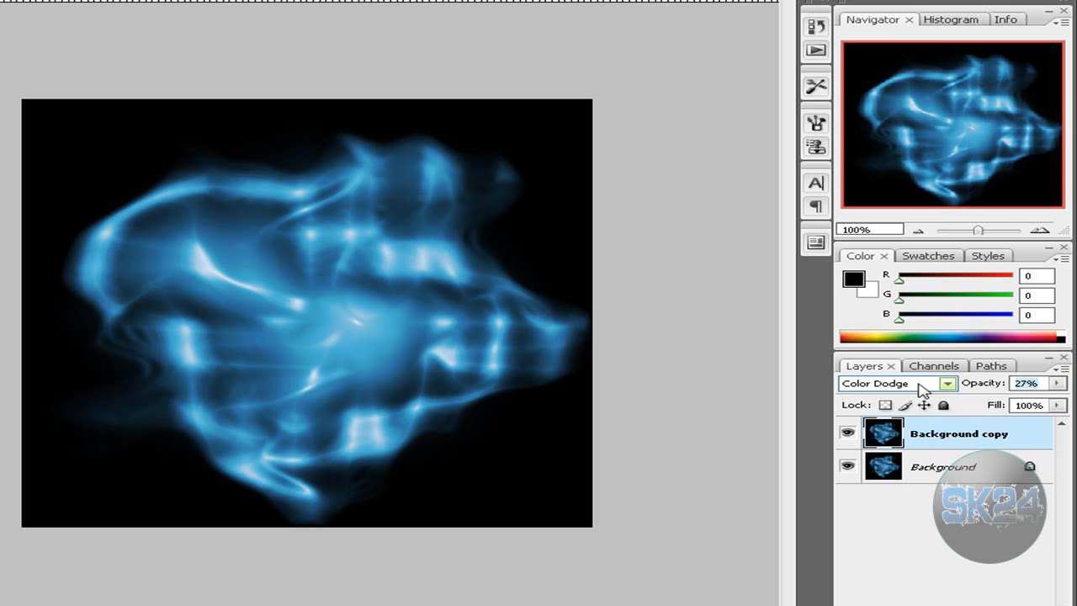
left_click(896, 383)
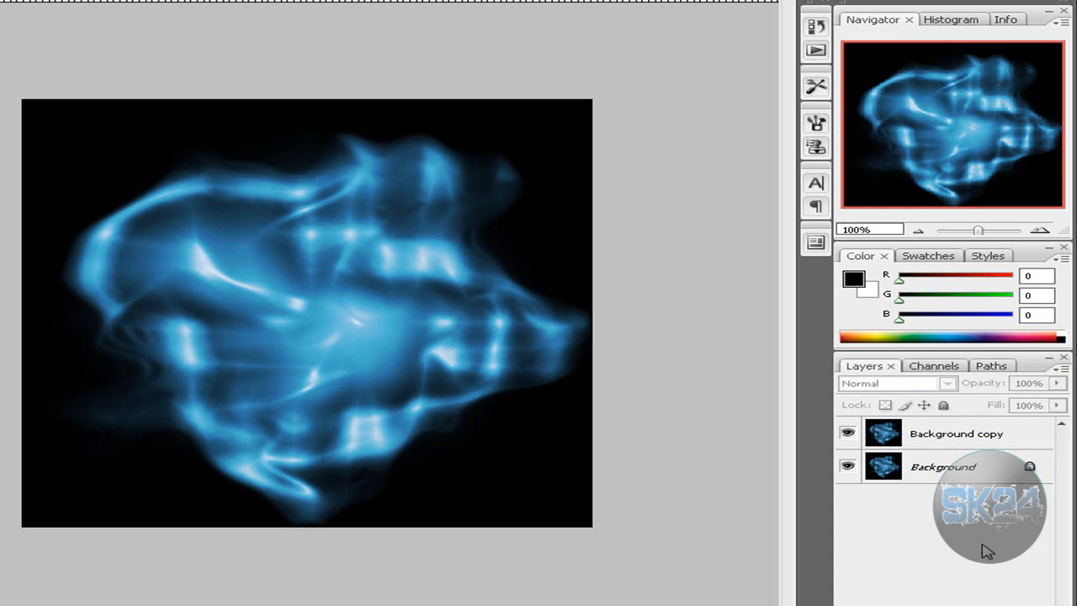
mouse_move(974, 543)
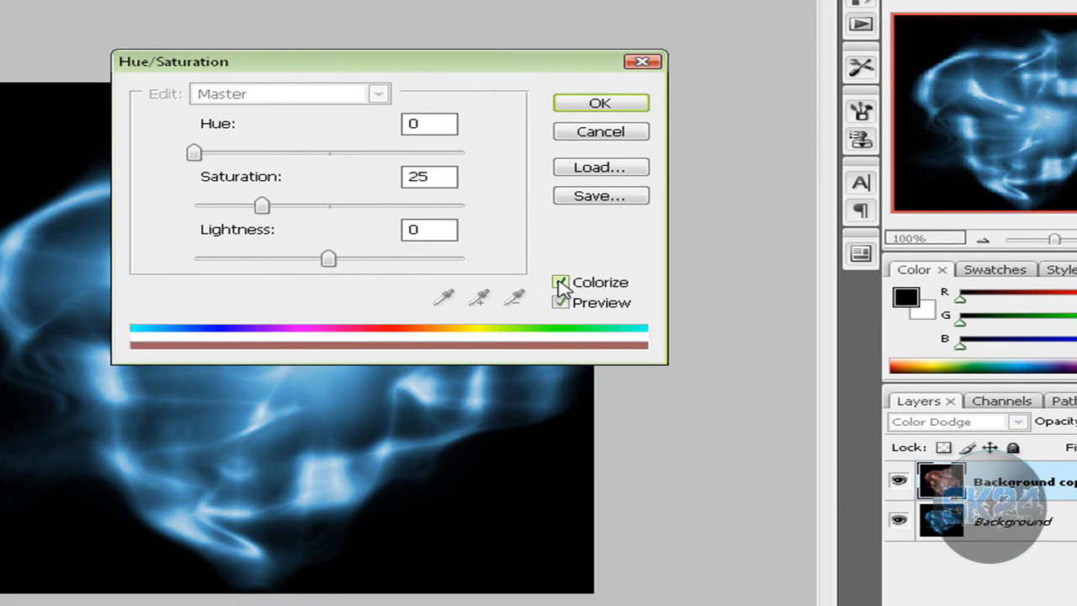
Step: Colorize the Background copy layer with hue 210 and saturation 35
left_click(561, 282)
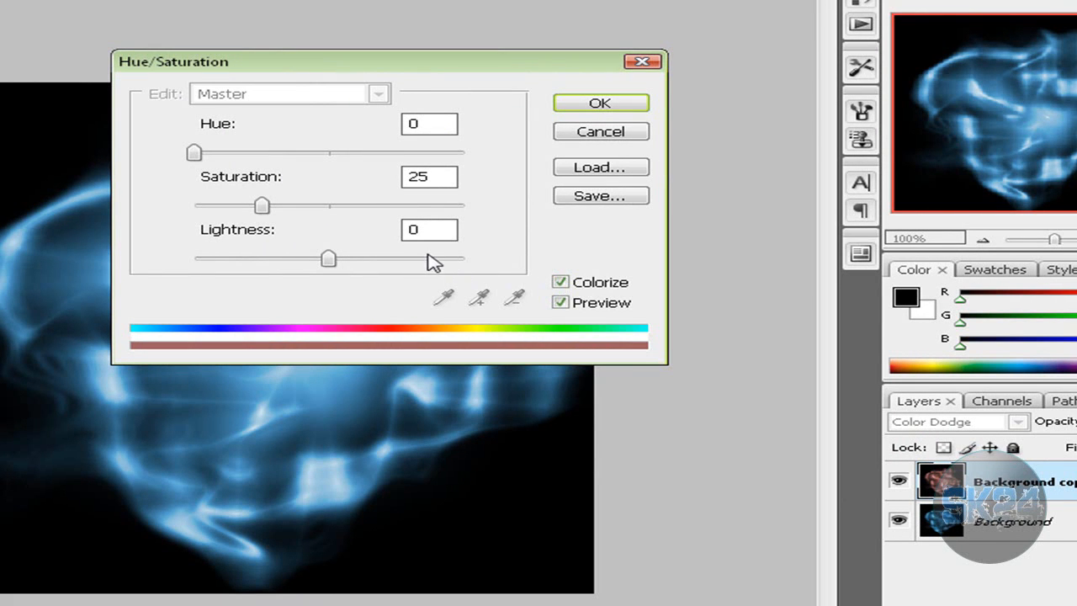
mouse_move(150, 116)
type("210")
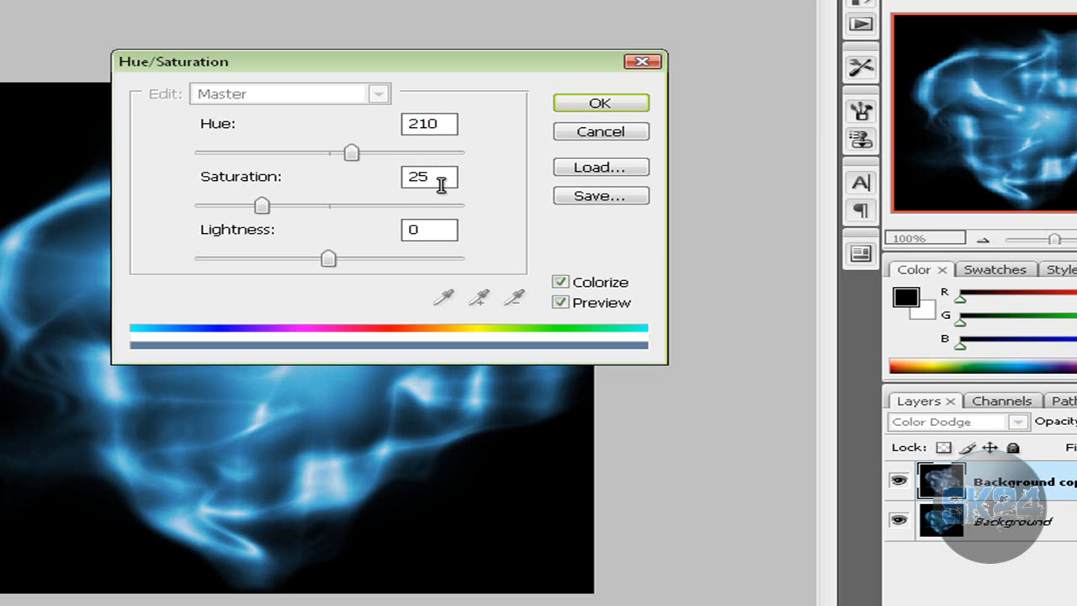
type("35")
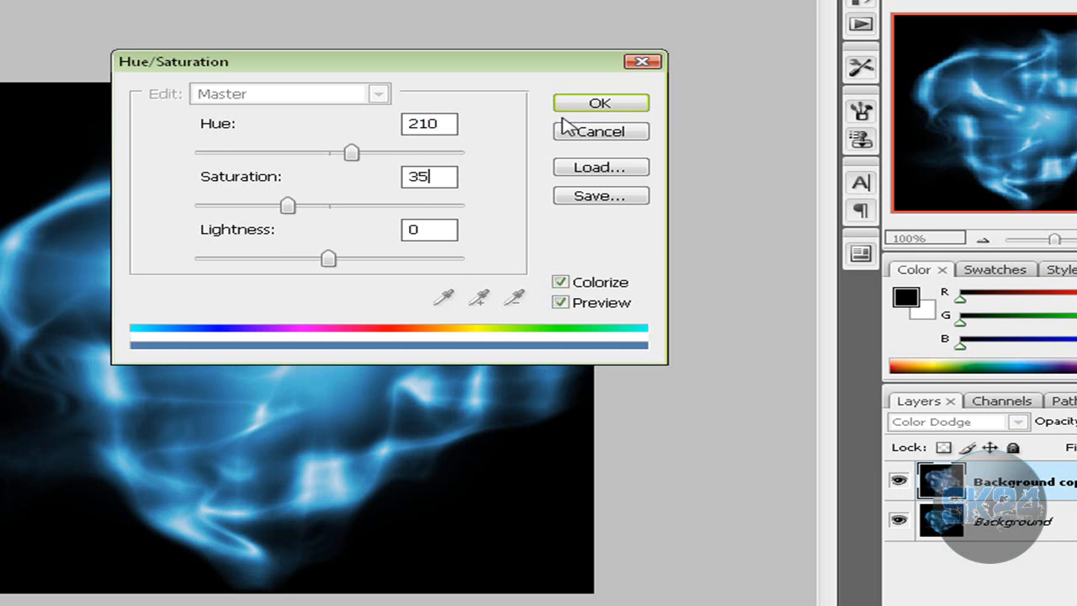
mouse_move(577, 109)
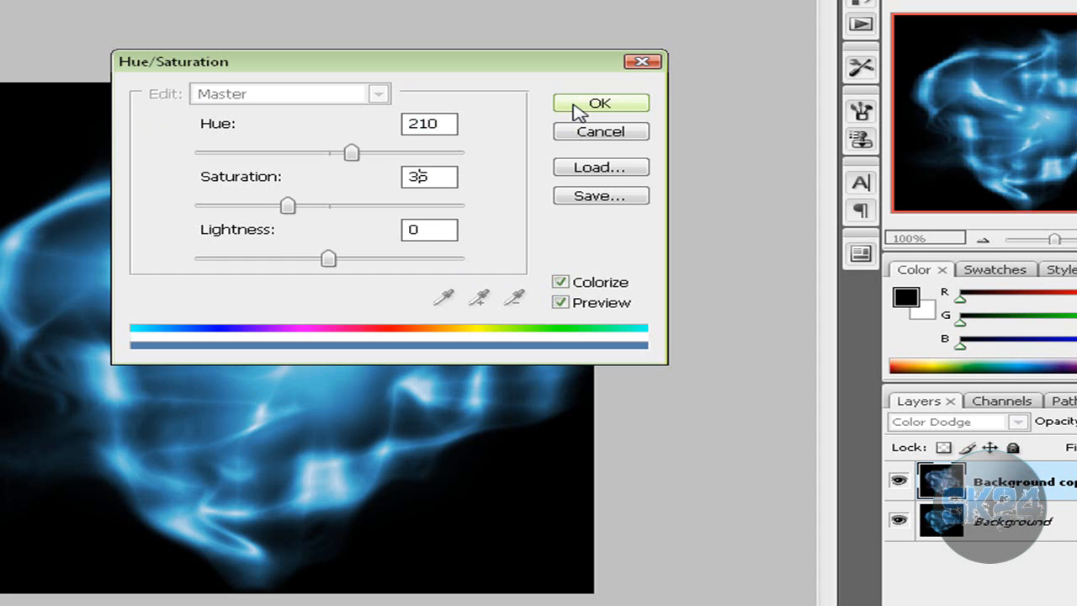
left_click(600, 102)
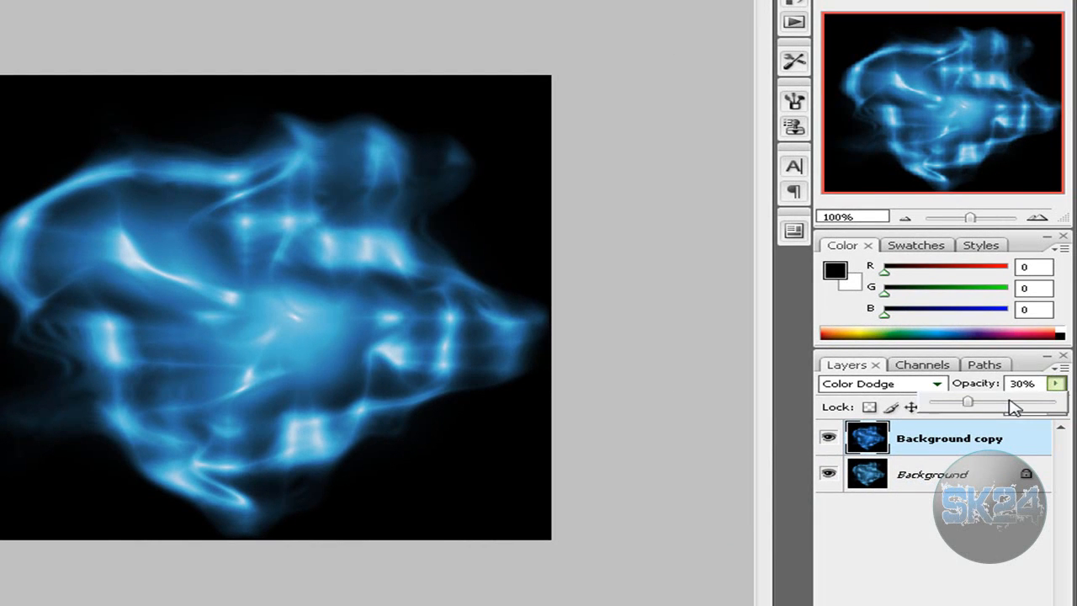
Step: Raise the Color Dodge copy layer's opacity to 30%
left_click_drag(966, 401, 1022, 401)
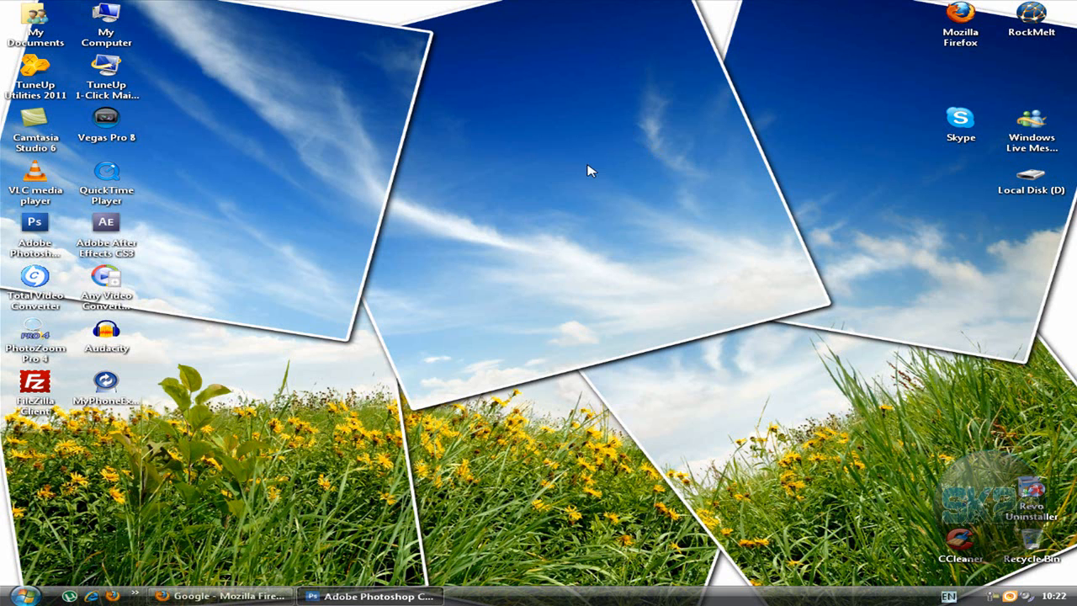
mouse_move(537, 202)
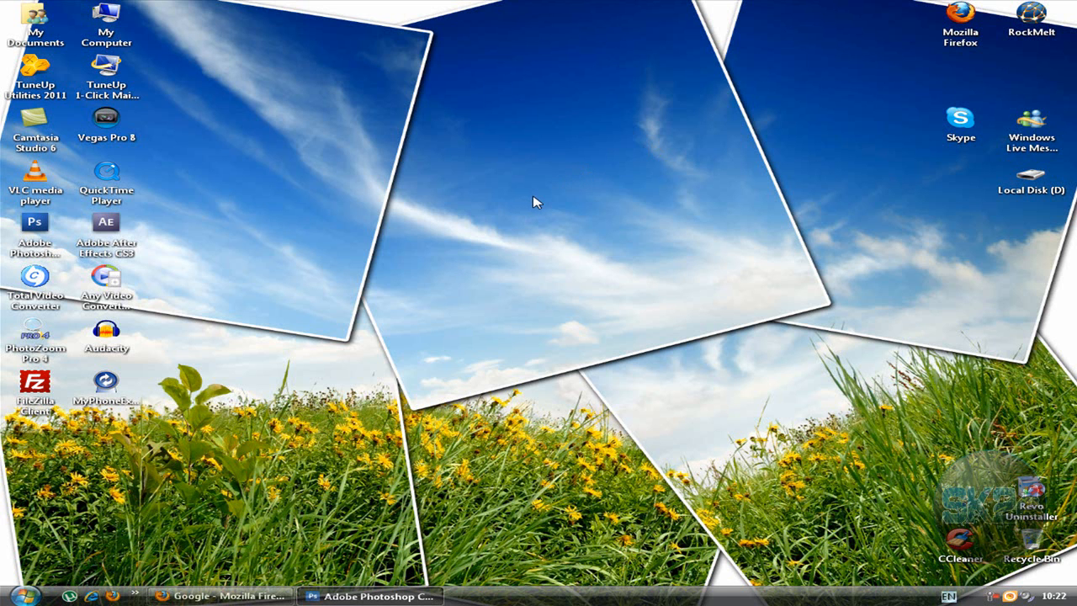